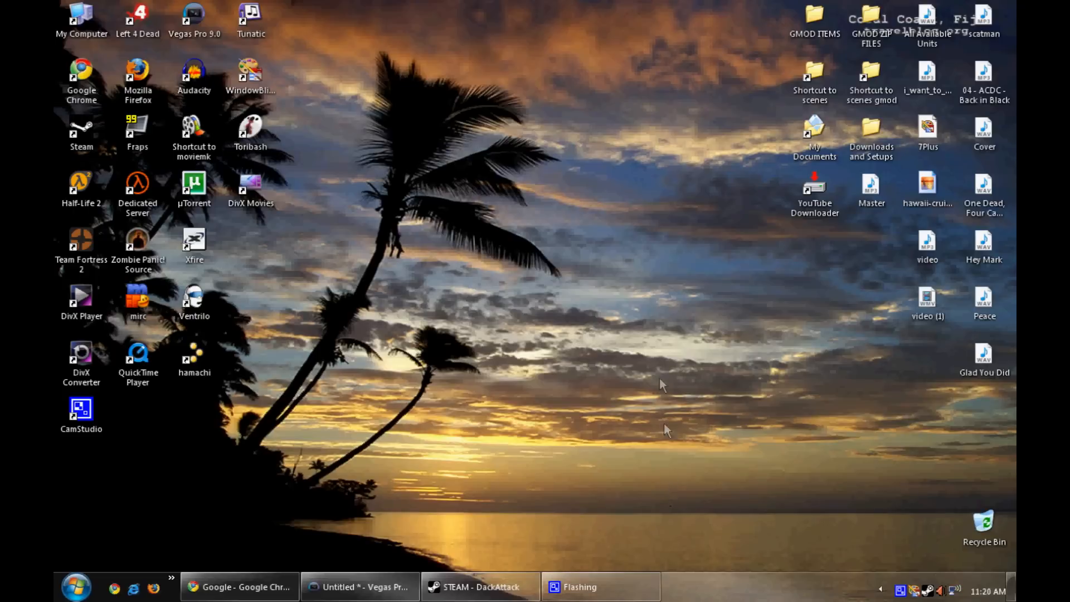
mouse_move(642, 191)
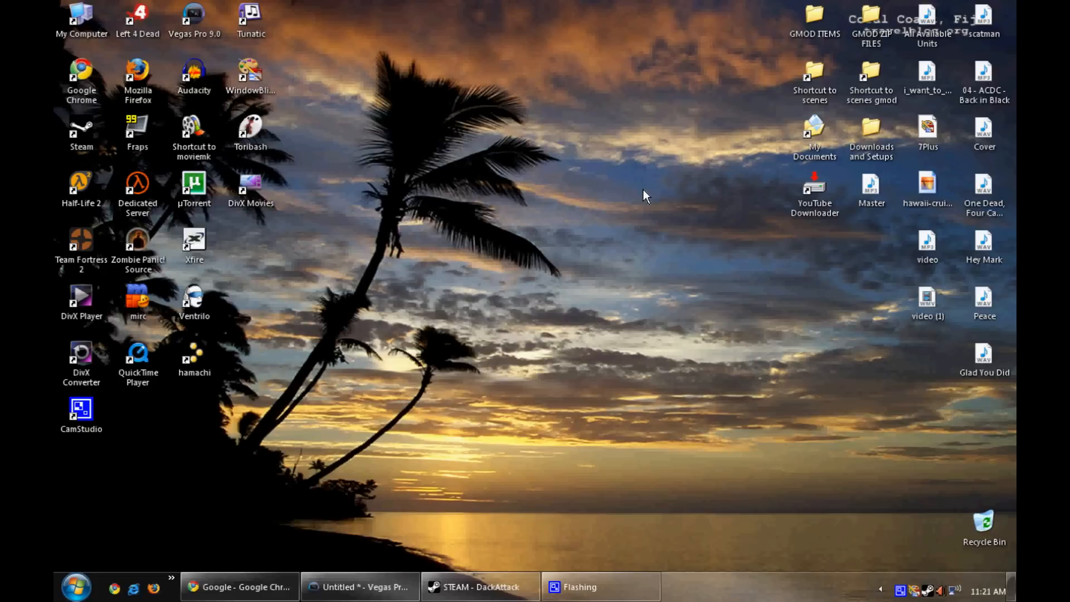
mouse_move(689, 167)
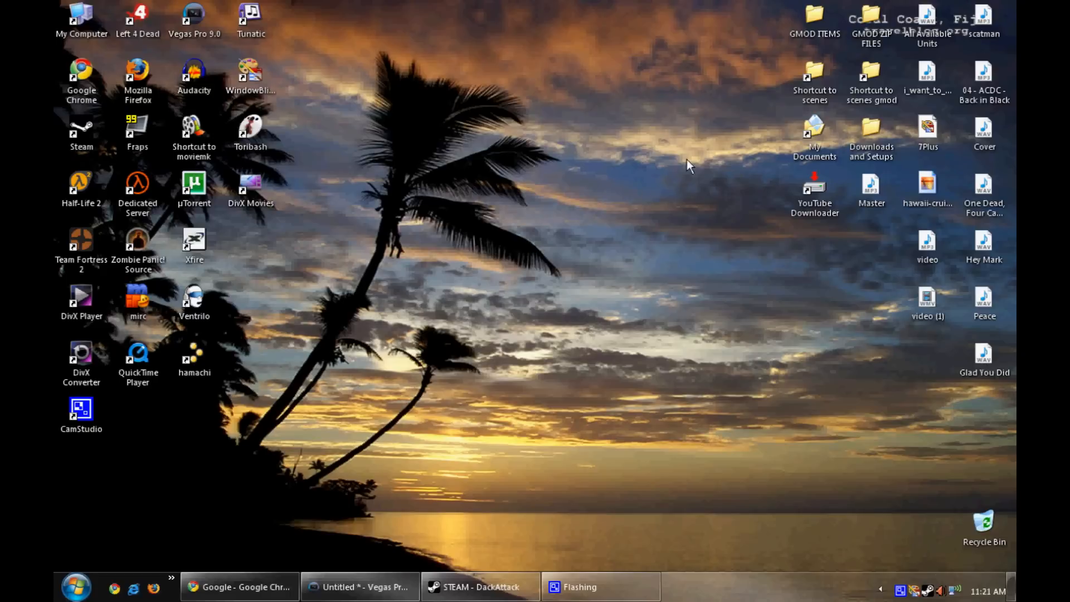
mouse_move(778, 176)
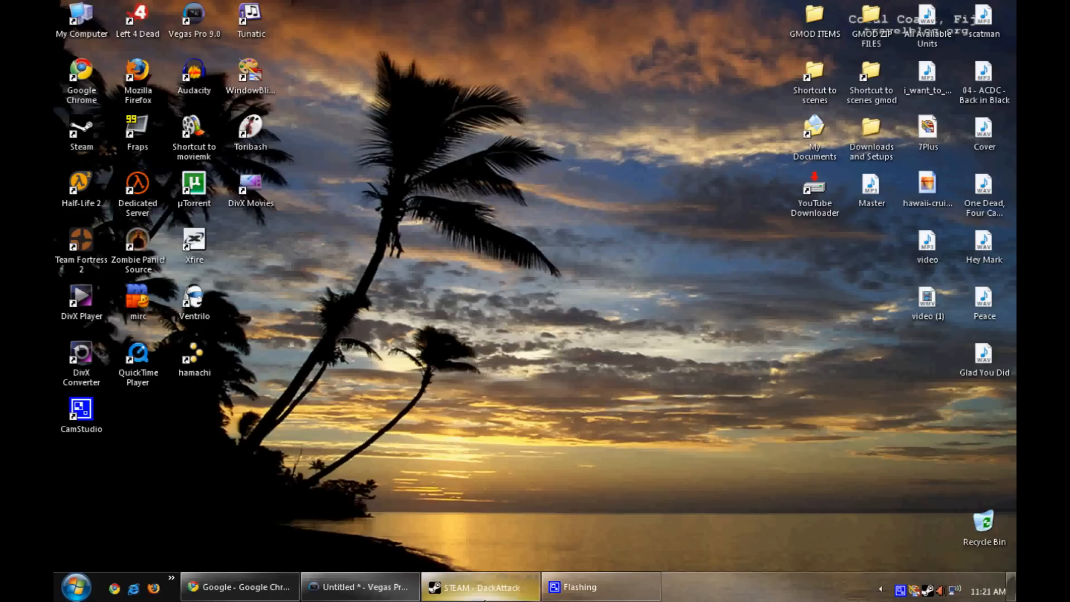
- Briefly bring up the Steam window and hide it again
click(480, 587)
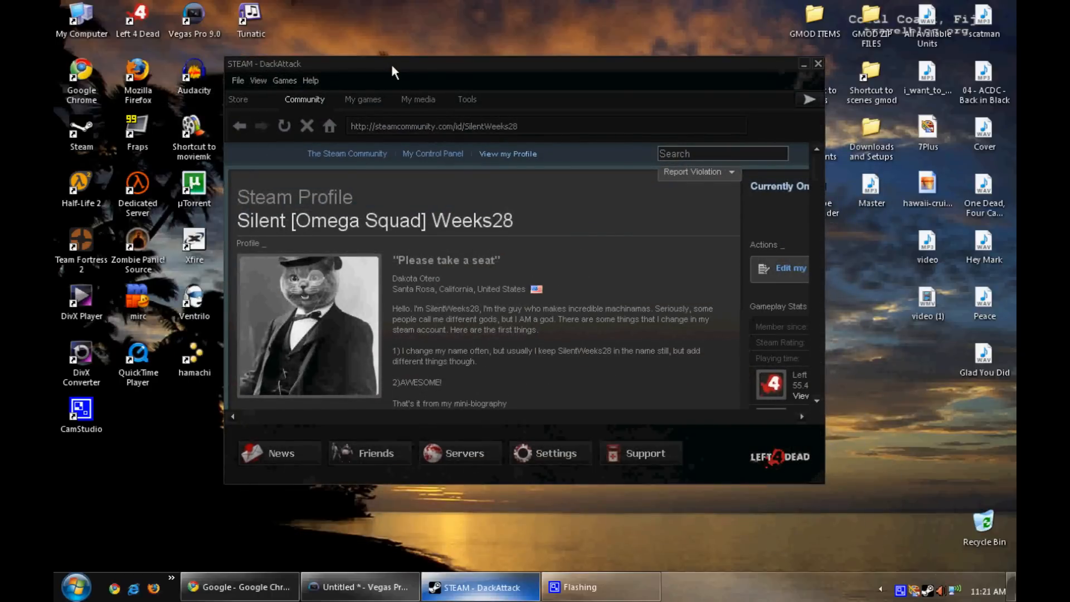
click(802, 64)
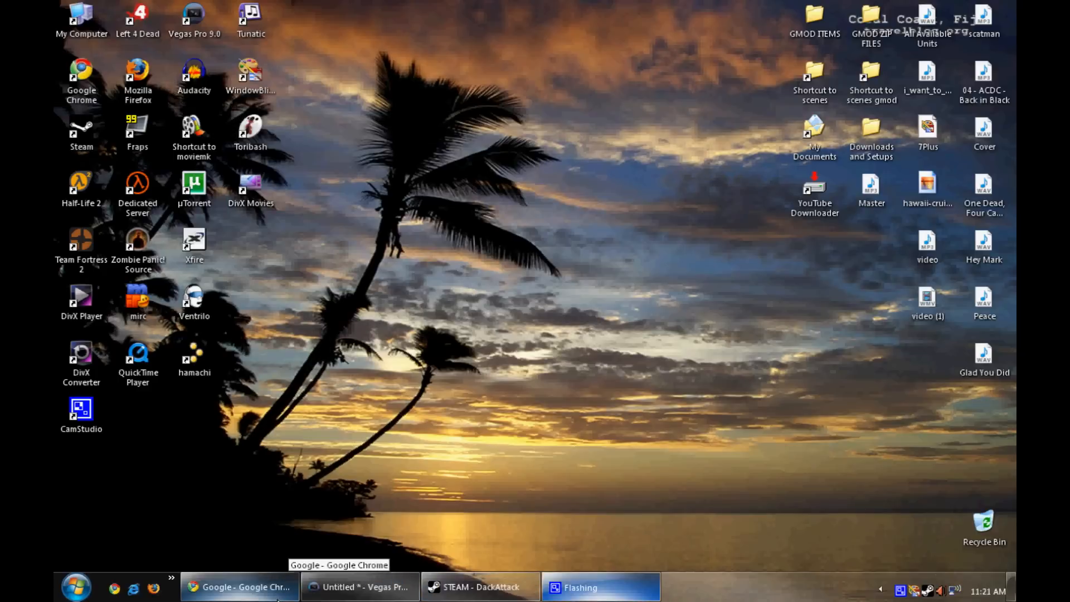
mouse_move(363, 499)
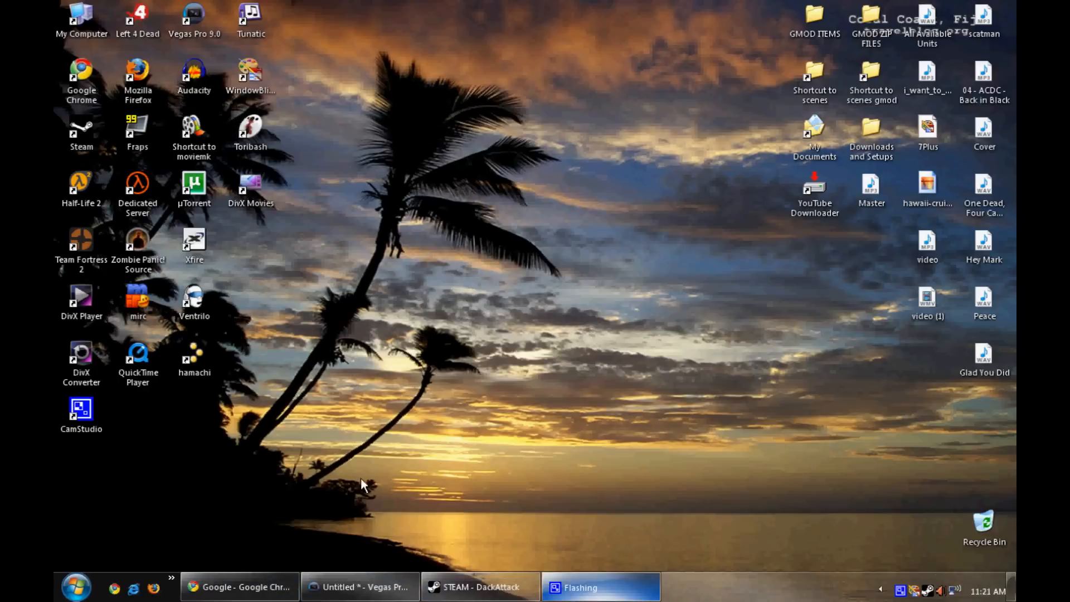
mouse_move(55, 5)
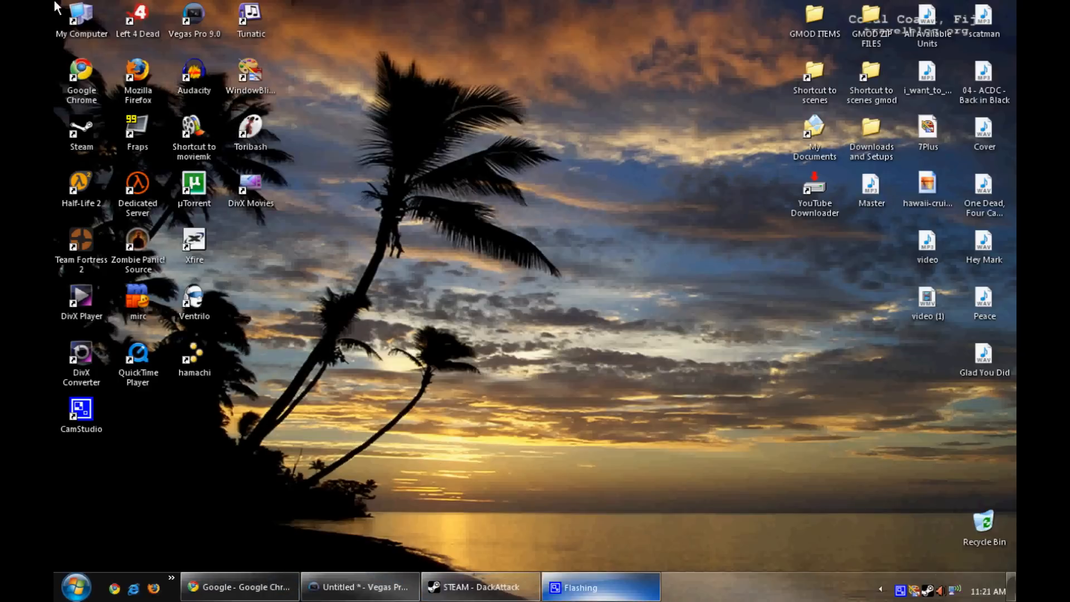
- Navigate Program Files > Steam > steamapps > account folder > garrysmod to list addons, materials and Models
double_click(78, 17)
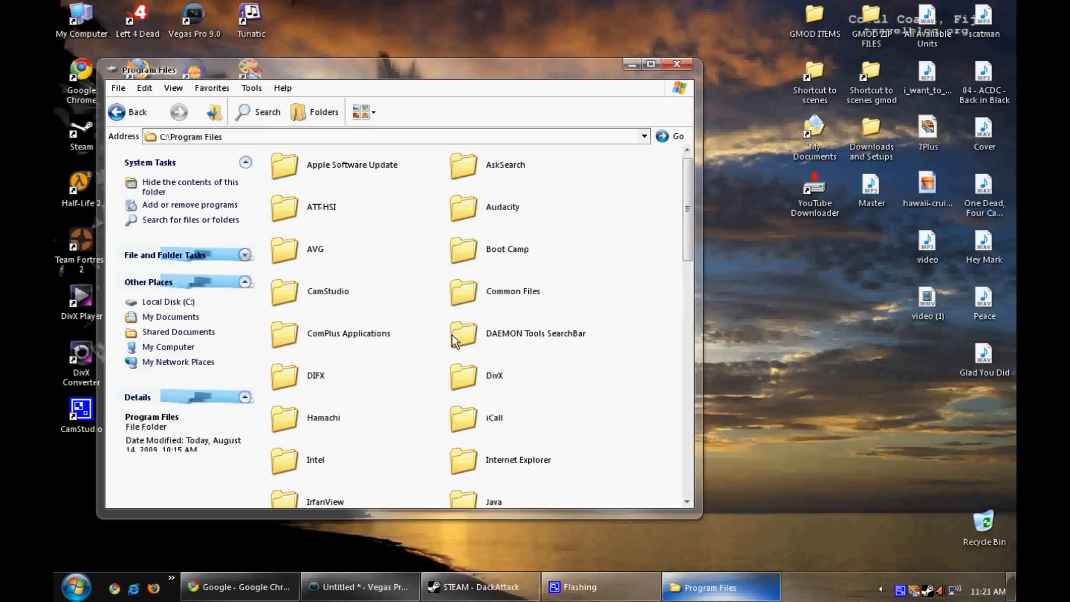
scroll(down, 3)
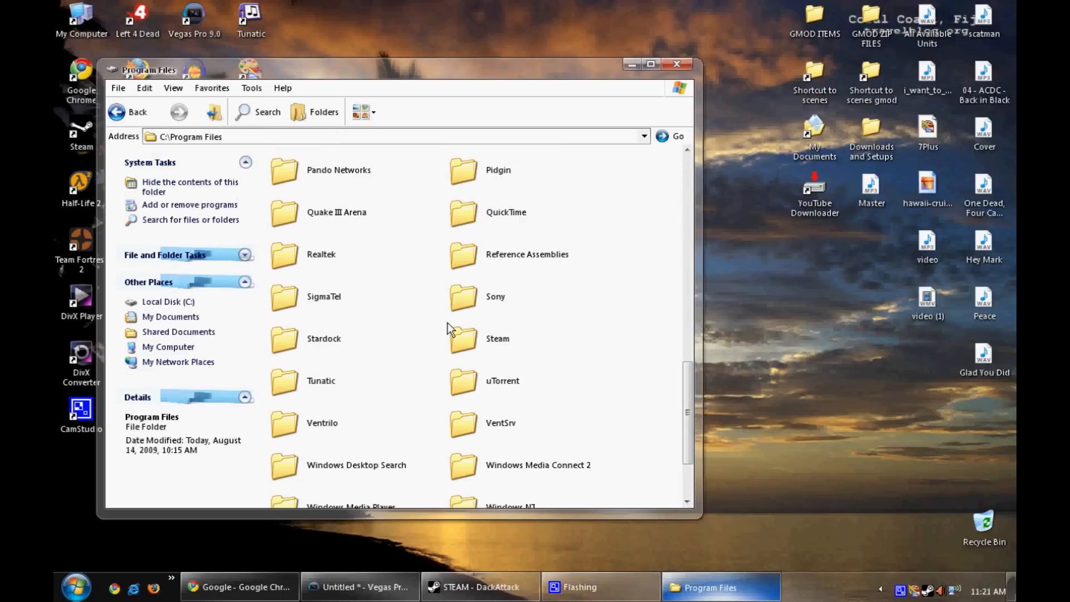
double_click(497, 339)
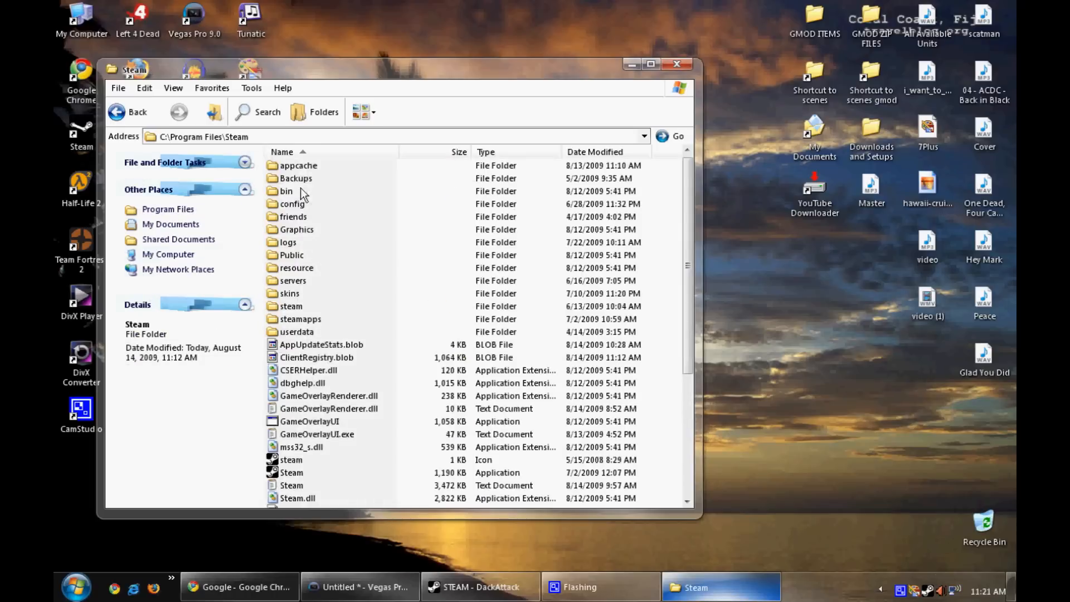
scroll(down, 3)
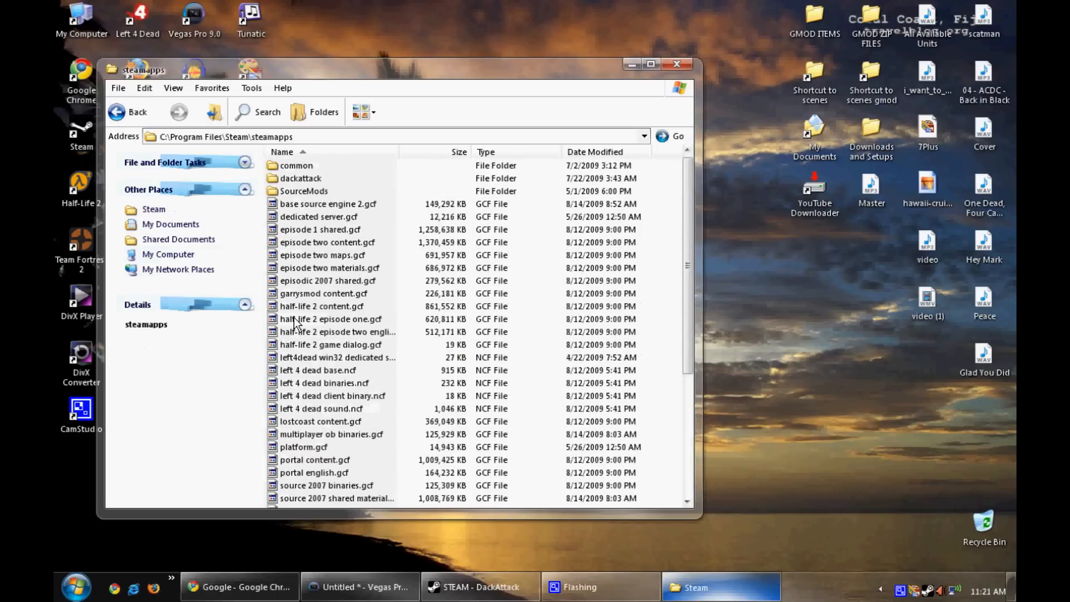
double_click(305, 177)
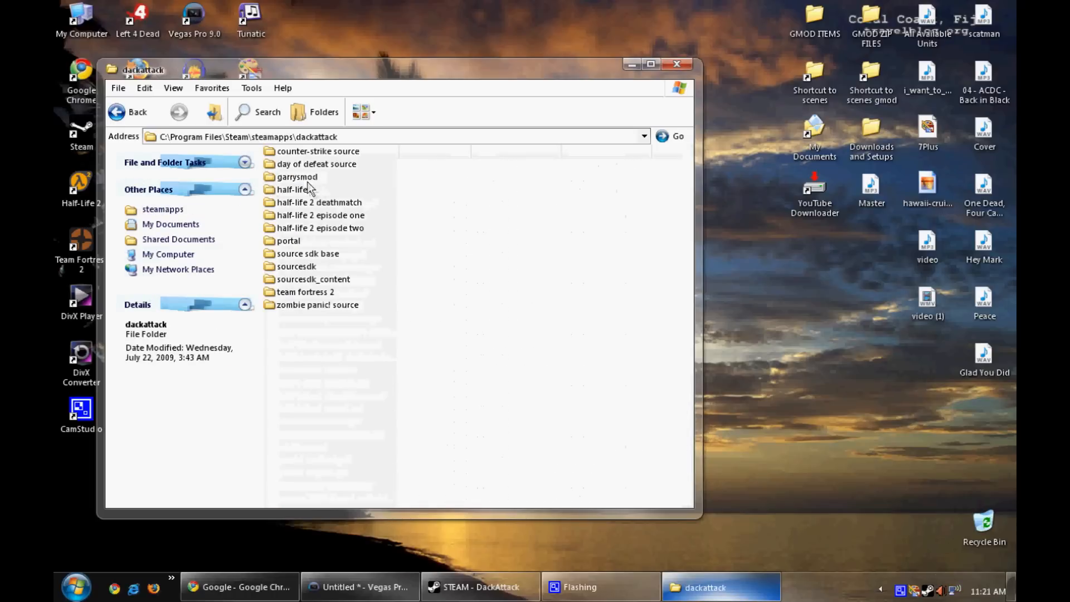
click(294, 176)
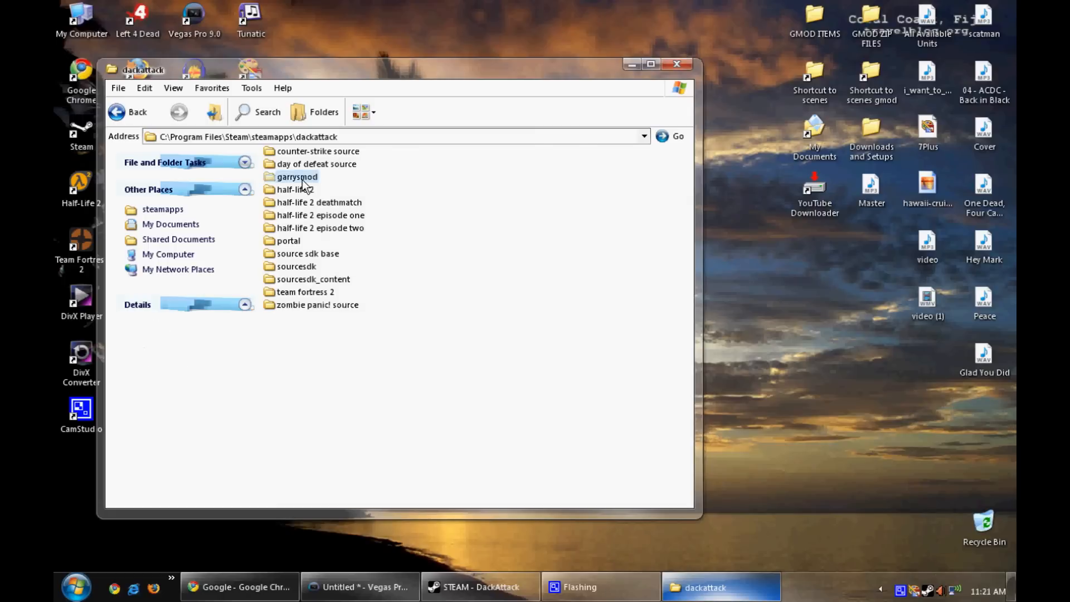
double_click(290, 176)
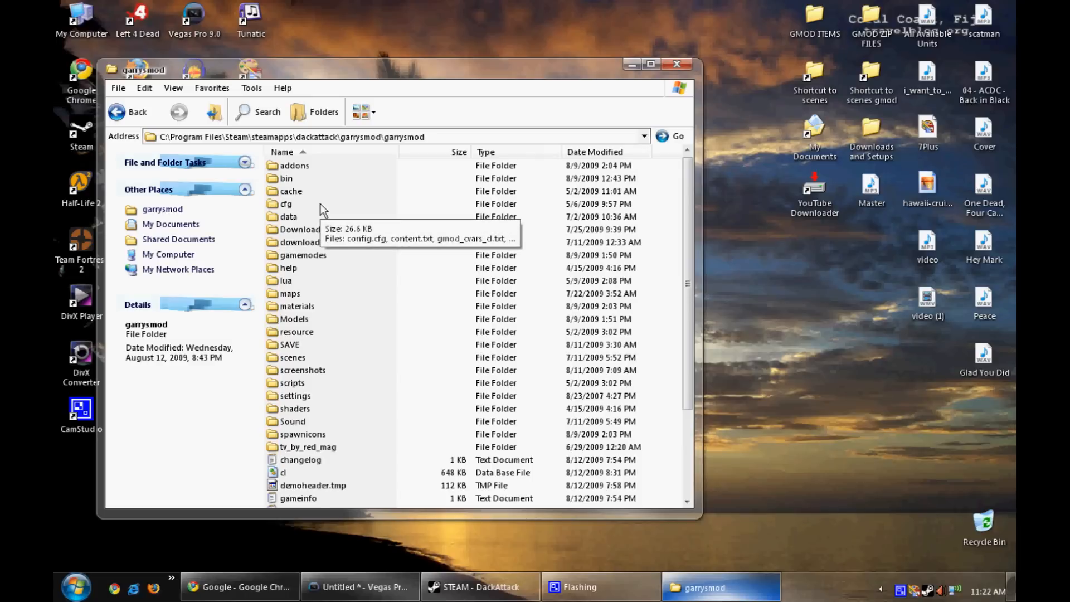
mouse_move(531, 285)
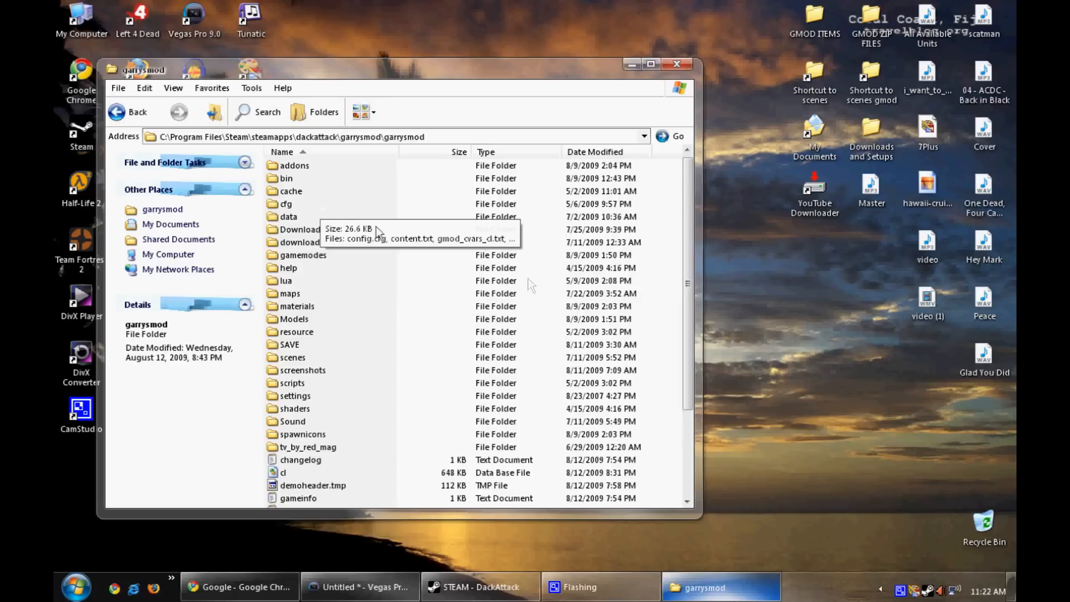
mouse_move(314, 188)
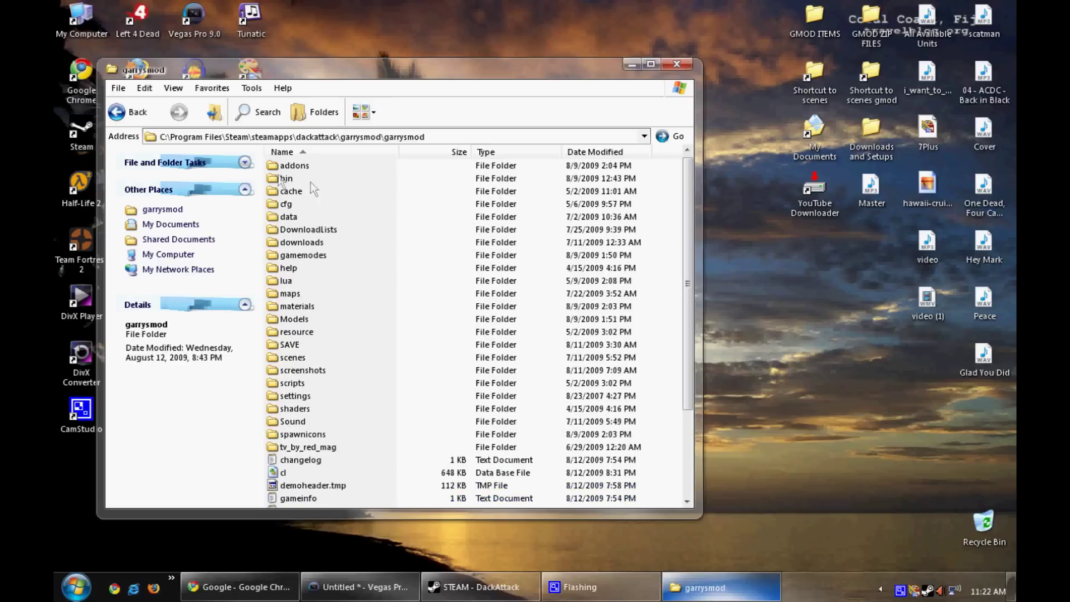
double_click(294, 165)
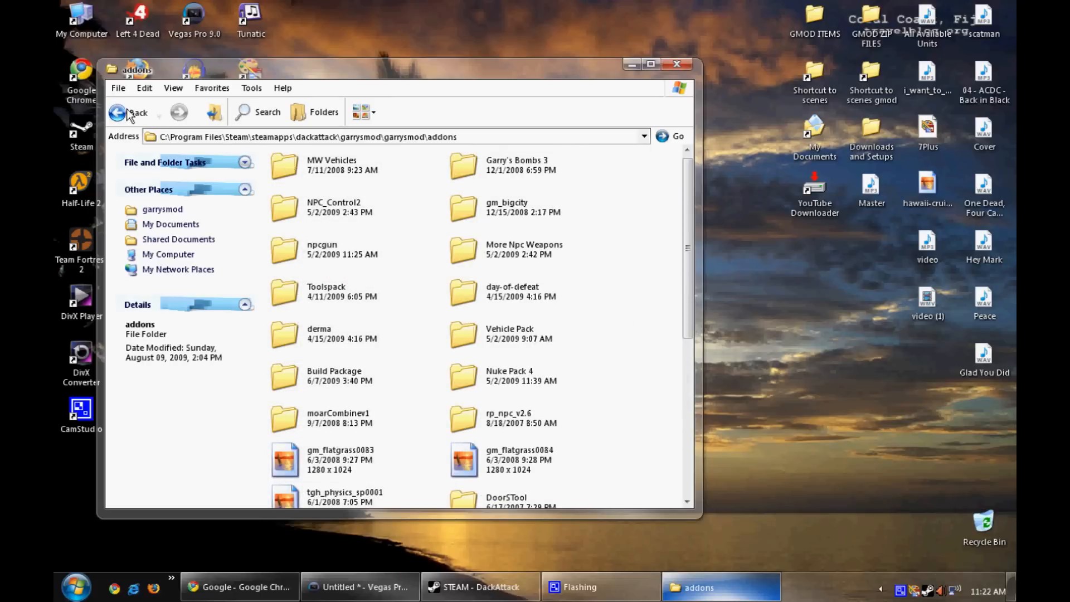
click(118, 112)
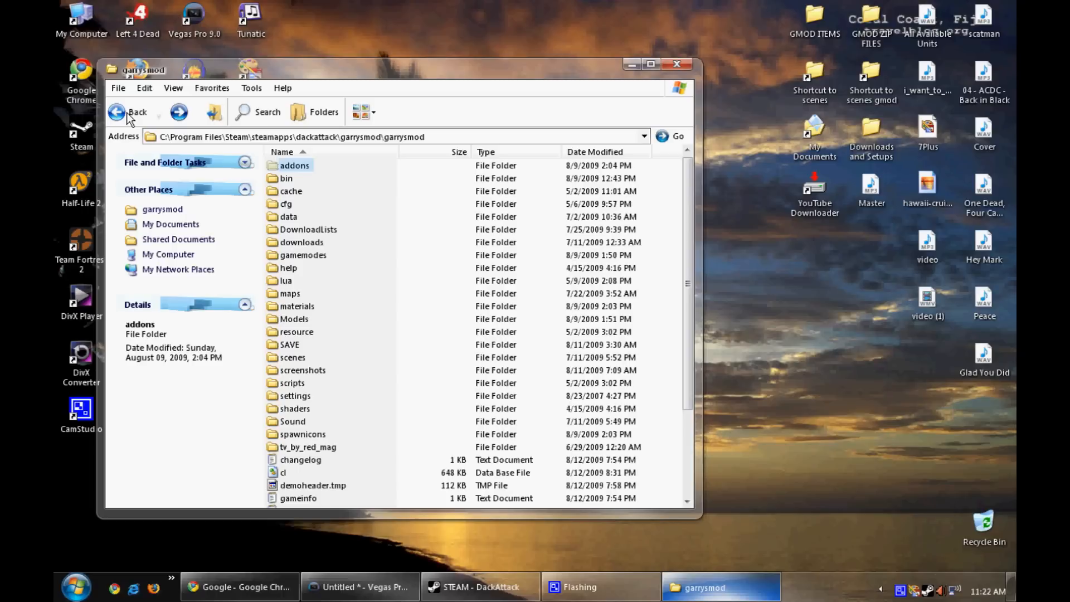
mouse_move(651, 190)
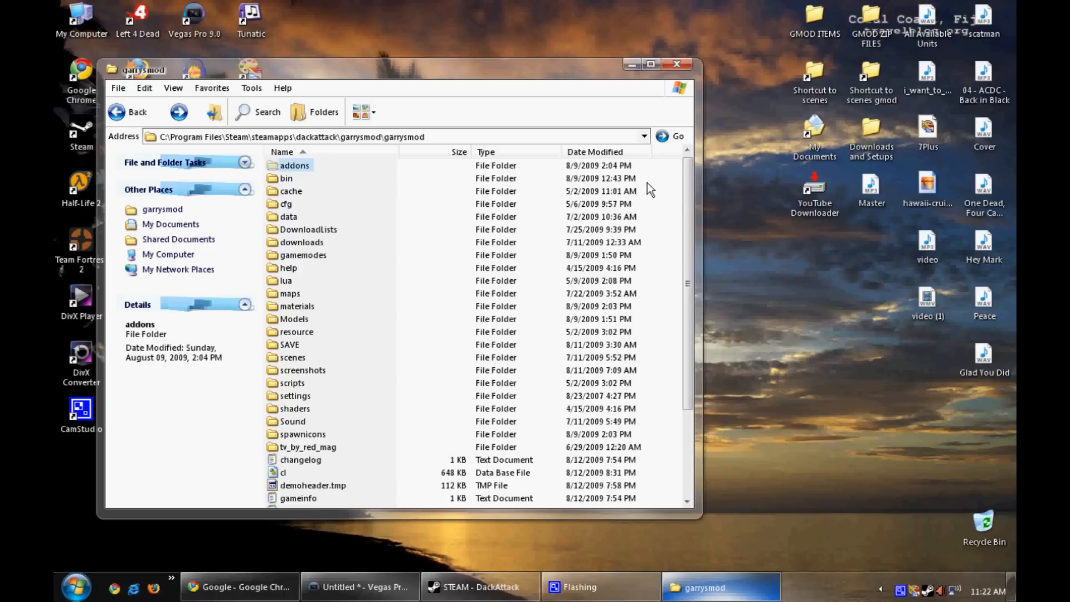
mouse_move(686, 205)
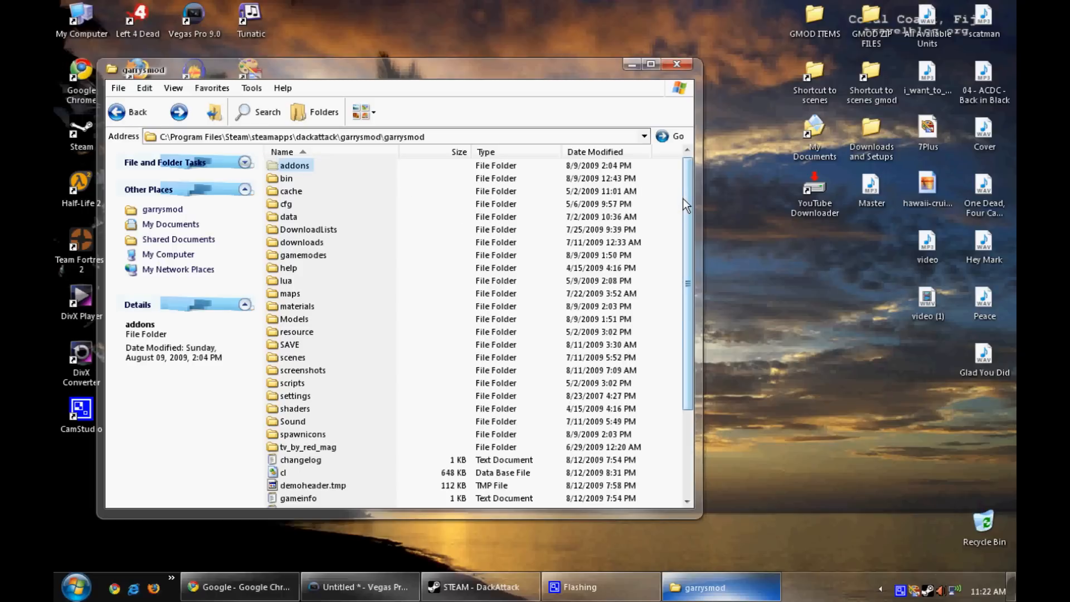
mouse_move(414, 144)
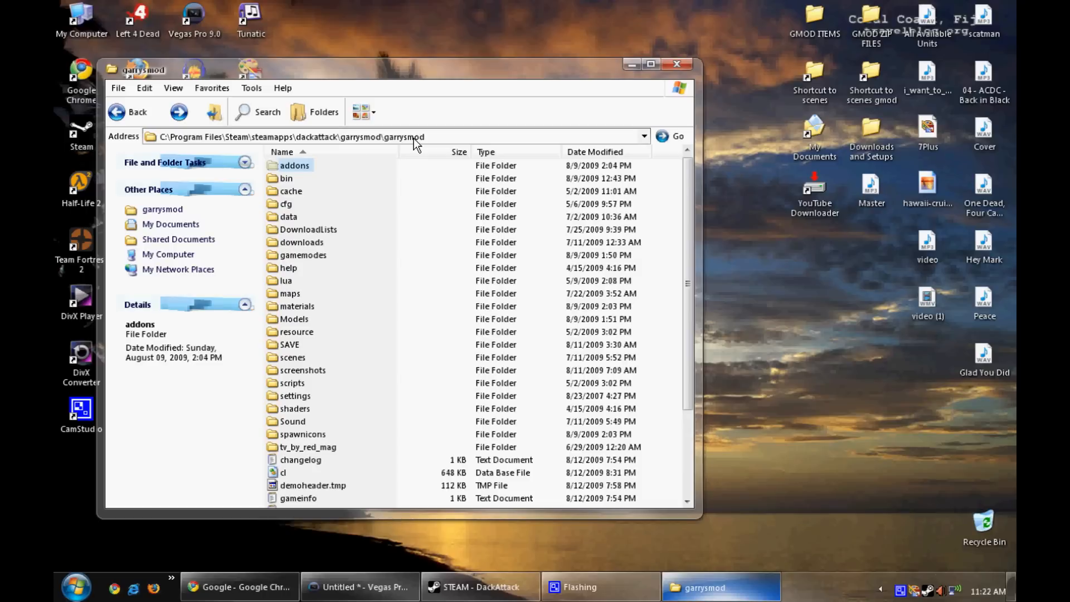
double_click(297, 306)
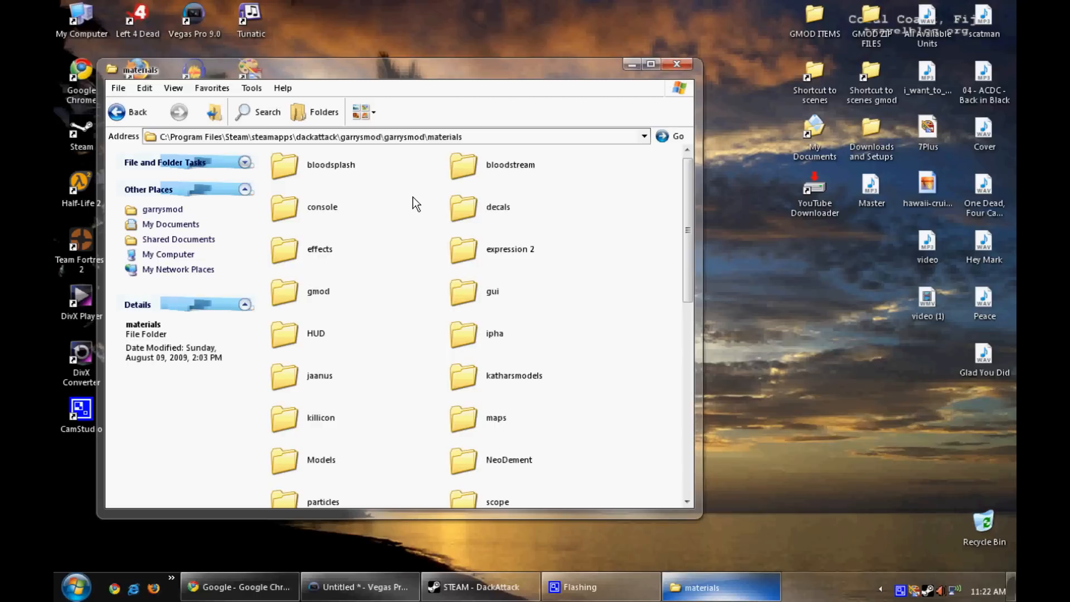
scroll(down, 3)
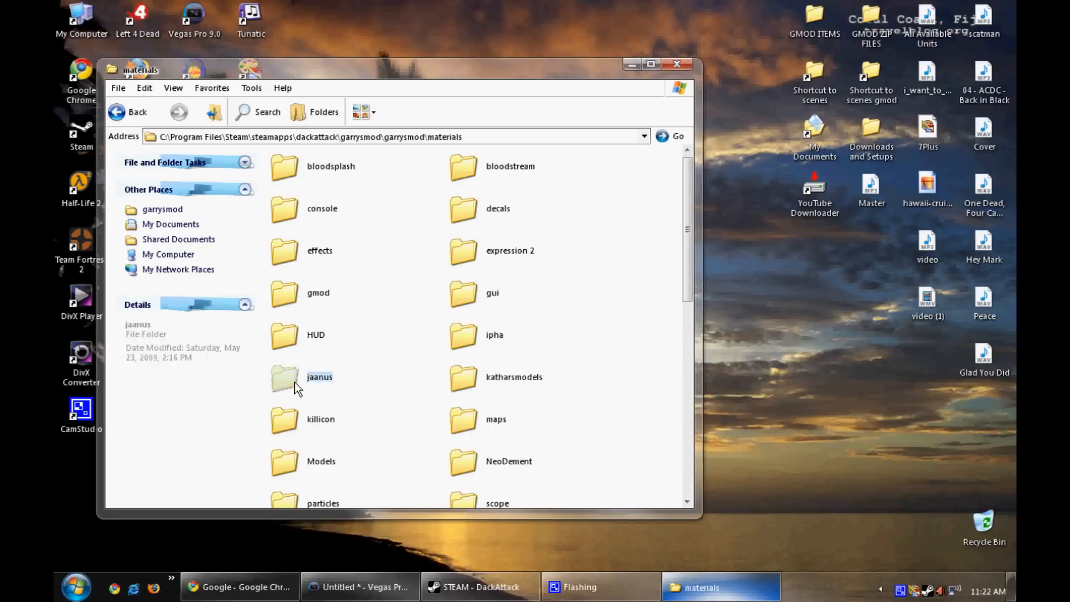
click(121, 112)
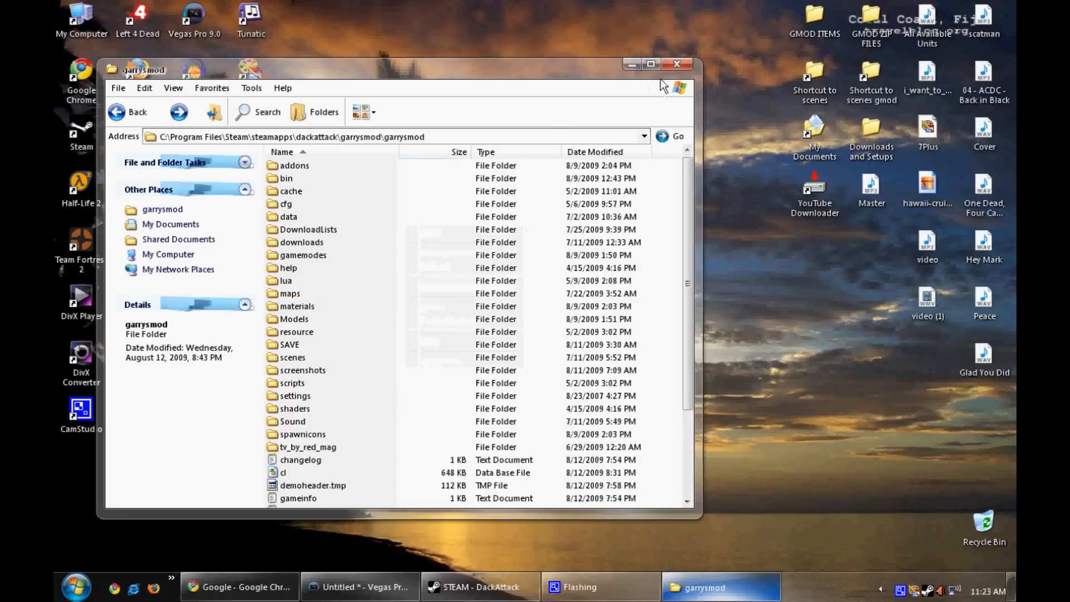
- Close the garrysmod Explorer window, leaving only the desktop
click(690, 64)
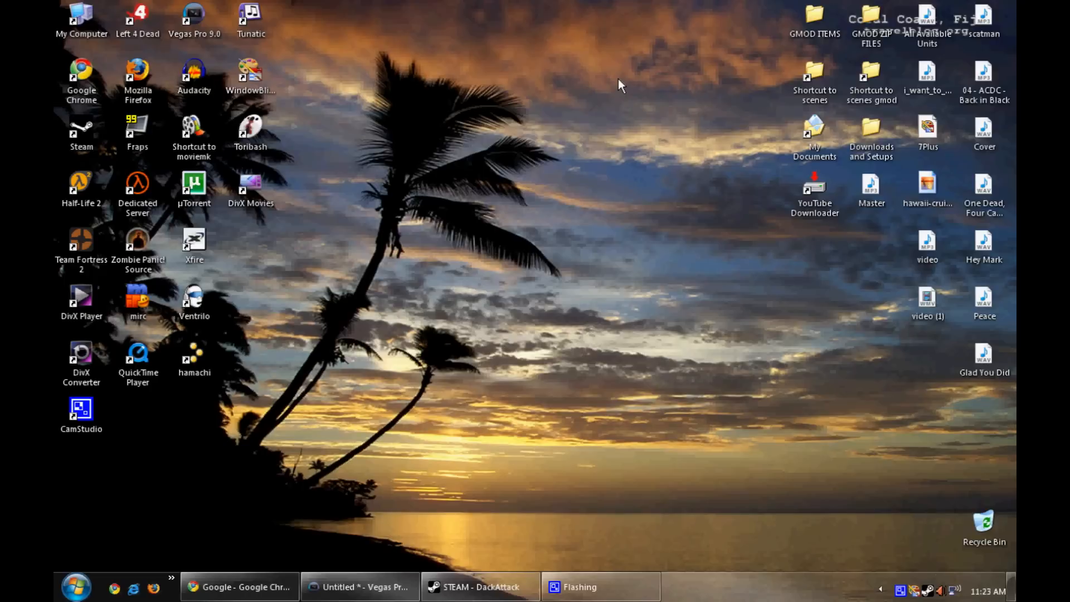
mouse_move(357, 32)
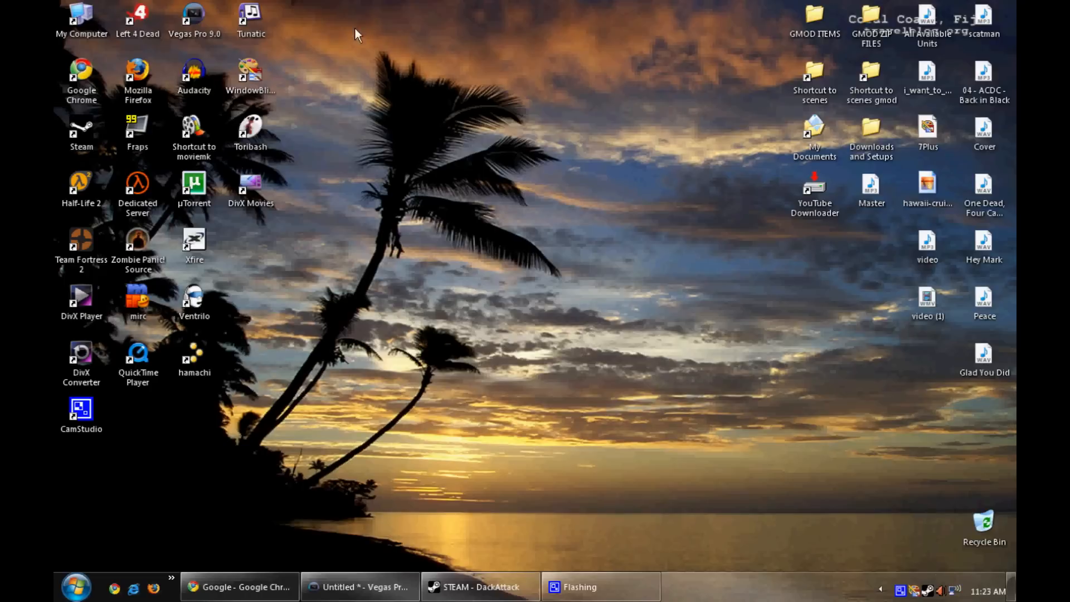